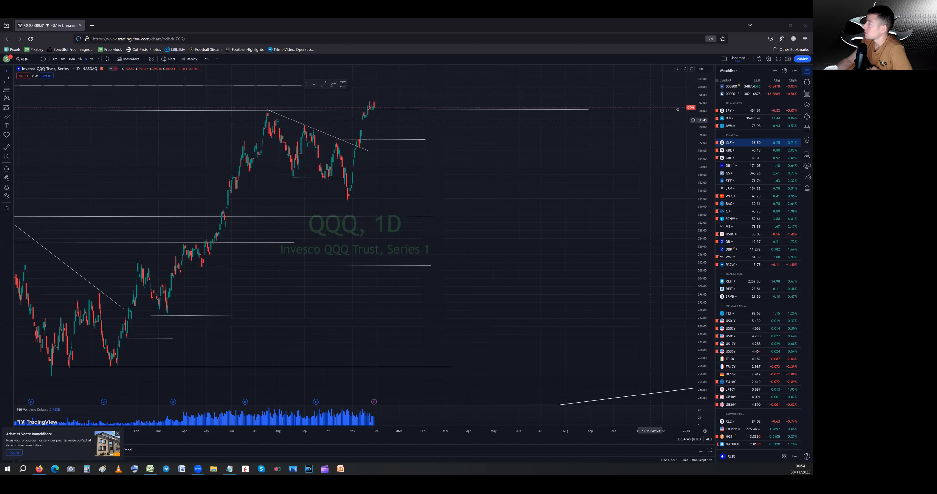
Load the SPY, Dow Jones Industrial Average and IWM Russell 2000 daily charts in turn from the watchlist.
{"action": "left_click", "coordinate": [728, 111]}
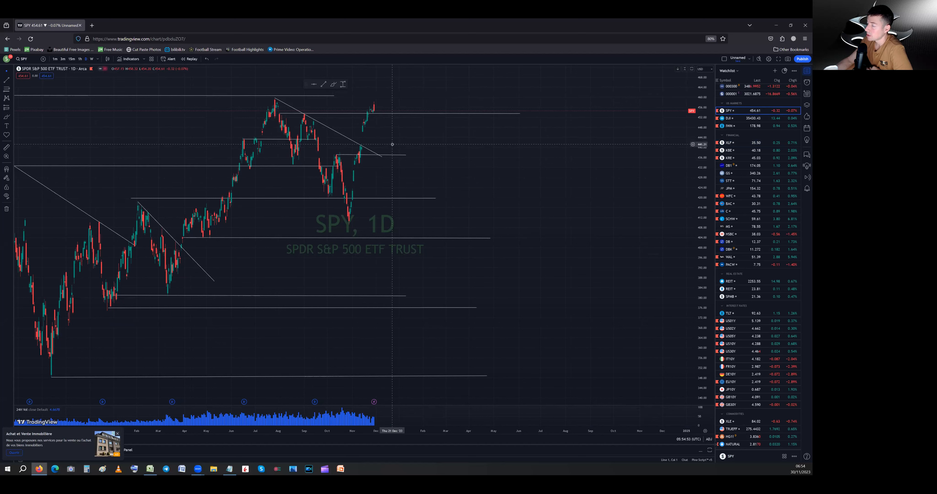
{"action": "mouse_move", "coordinate": [377, 115]}
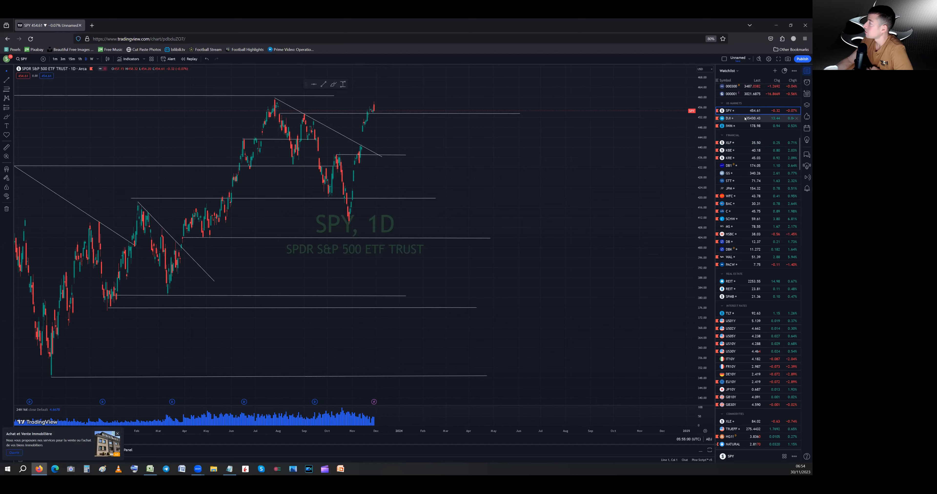
{"action": "left_click", "coordinate": [729, 118]}
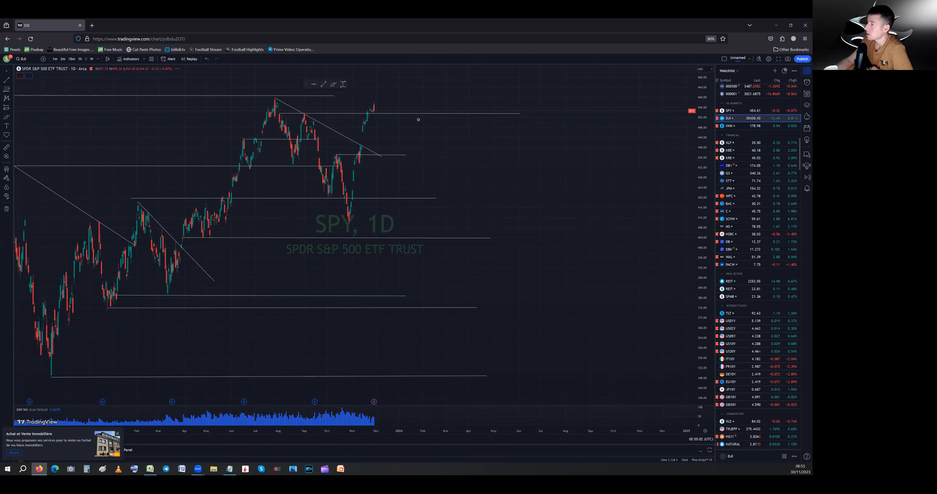
{"action": "left_click", "coordinate": [730, 117]}
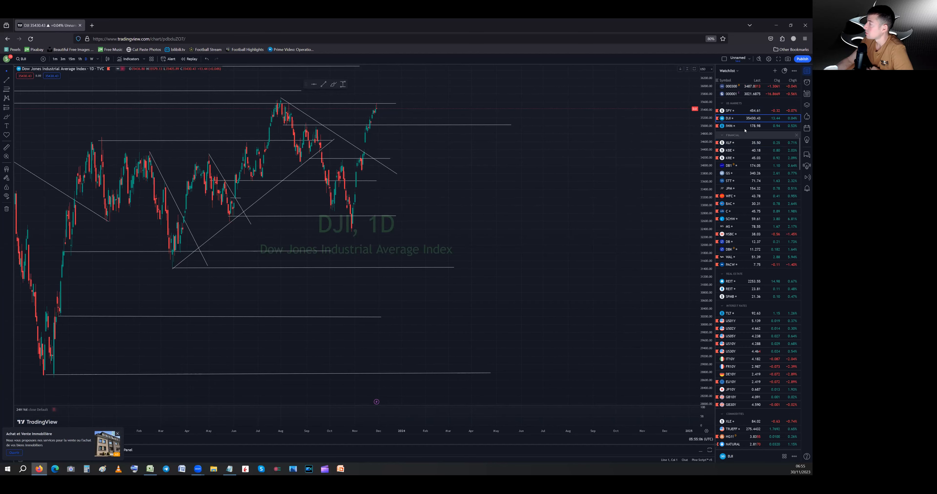
{"action": "left_click", "coordinate": [728, 125]}
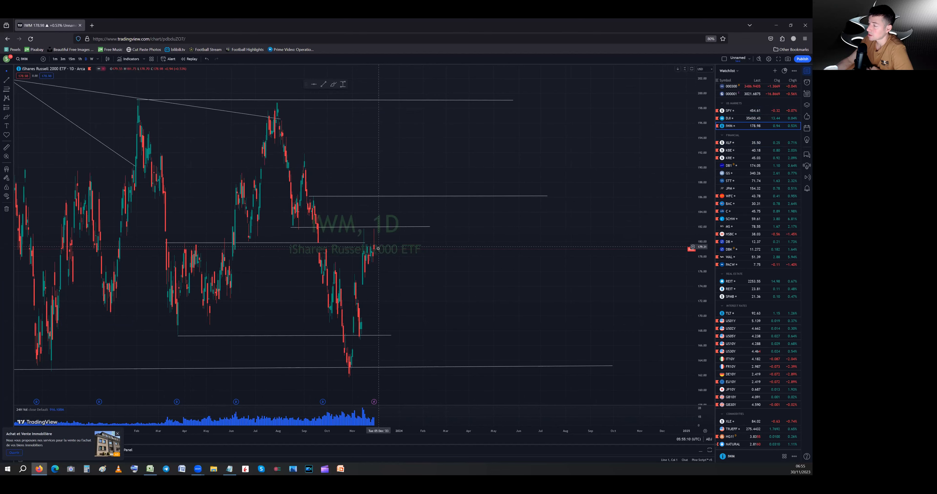
{"action": "mouse_move", "coordinate": [382, 275]}
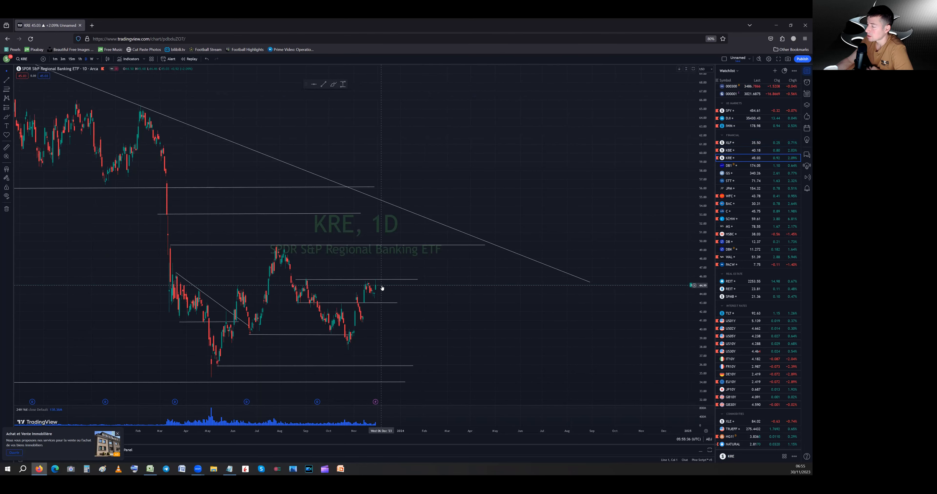
{"action": "mouse_move", "coordinate": [381, 287]}
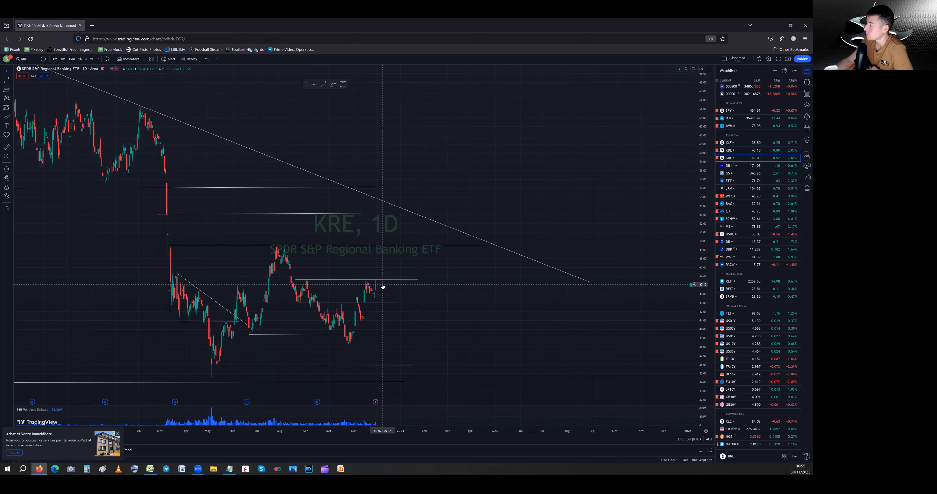
{"action": "mouse_move", "coordinate": [383, 297]}
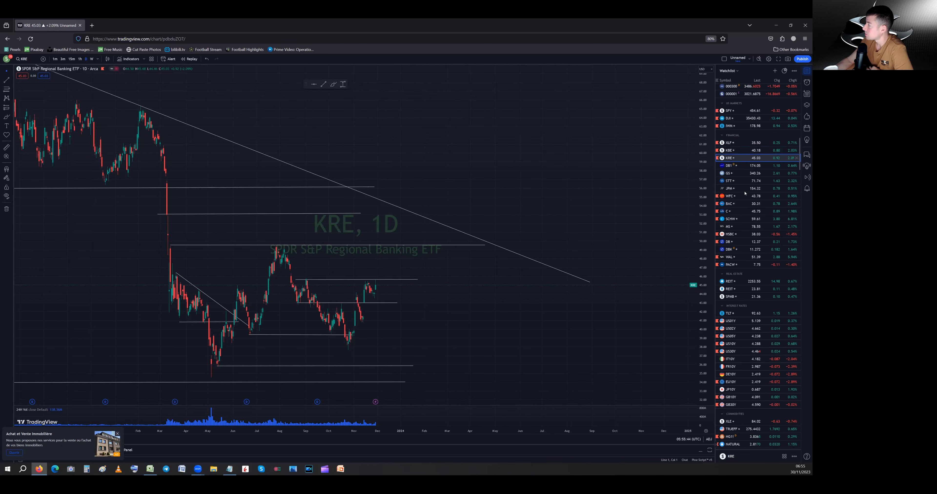
Review the US02Y, US05Y and US10Y yield daily charts from the watchlist.
{"action": "left_click", "coordinate": [729, 321]}
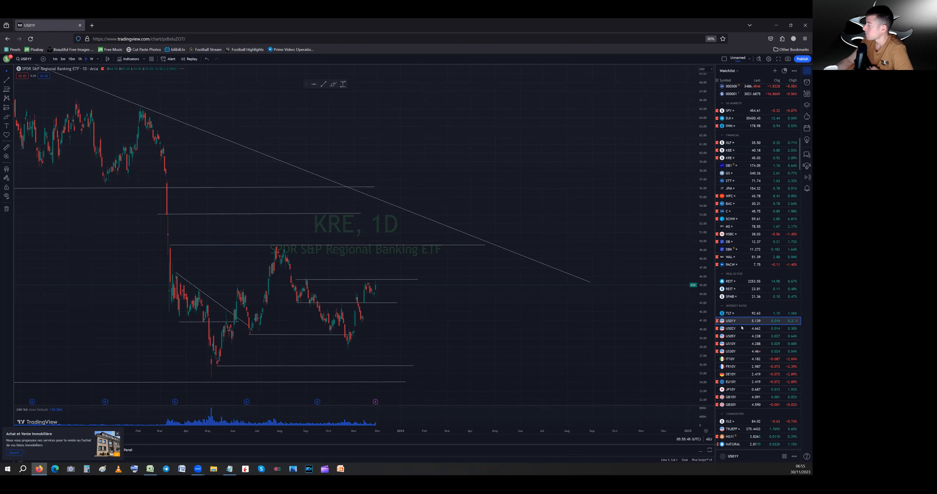
{"action": "left_click", "coordinate": [730, 329]}
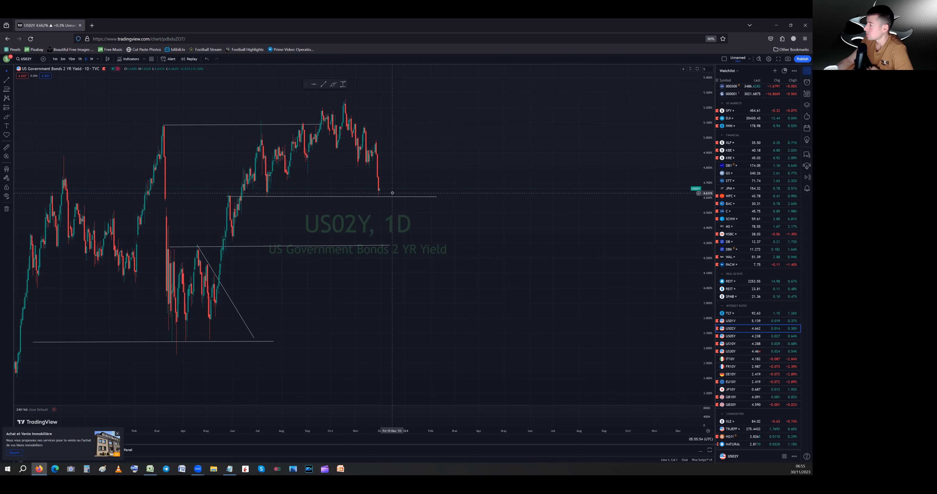
{"action": "mouse_move", "coordinate": [386, 164]}
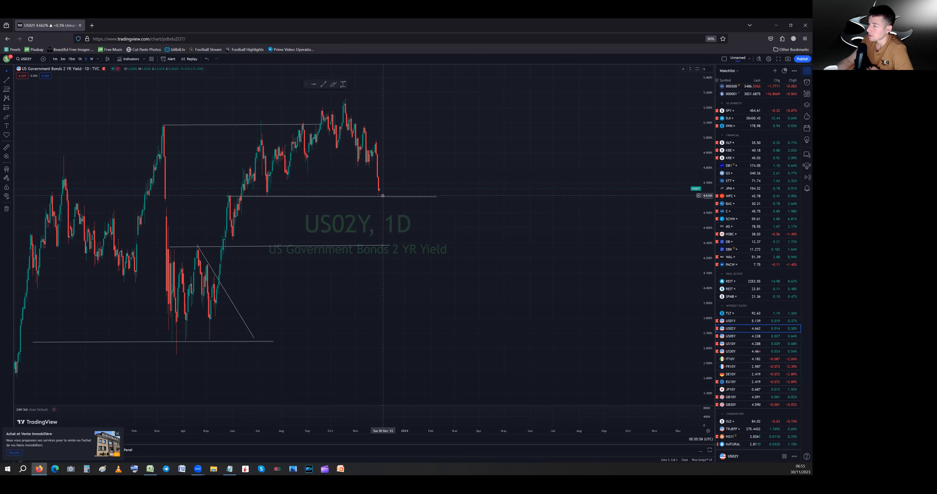
{"action": "mouse_move", "coordinate": [261, 197]}
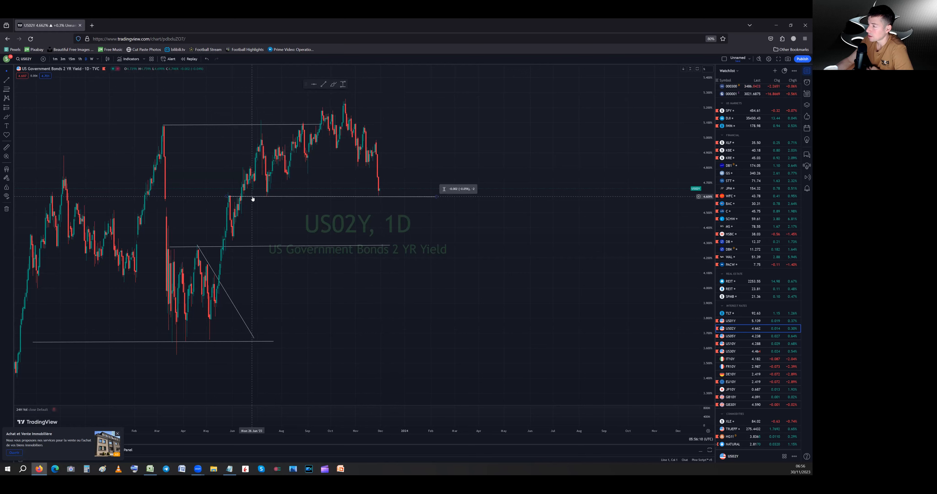
{"action": "mouse_move", "coordinate": [261, 198]}
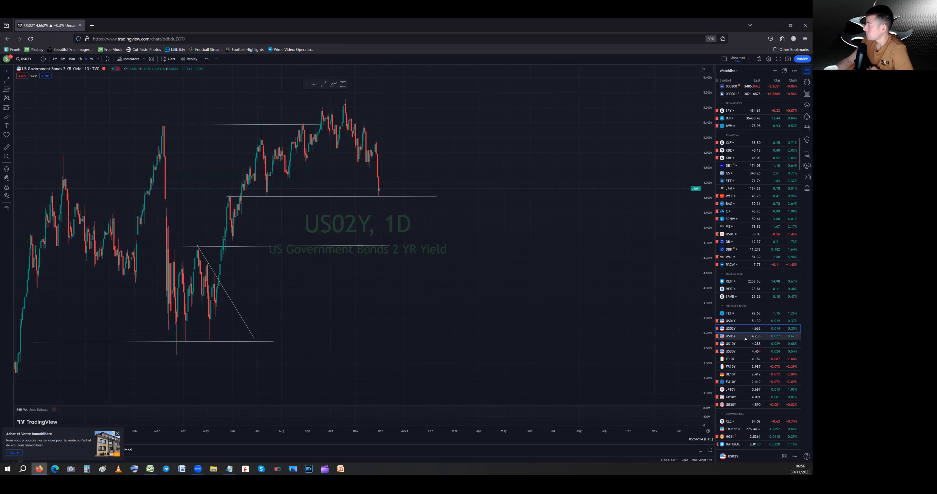
{"action": "left_click", "coordinate": [730, 336]}
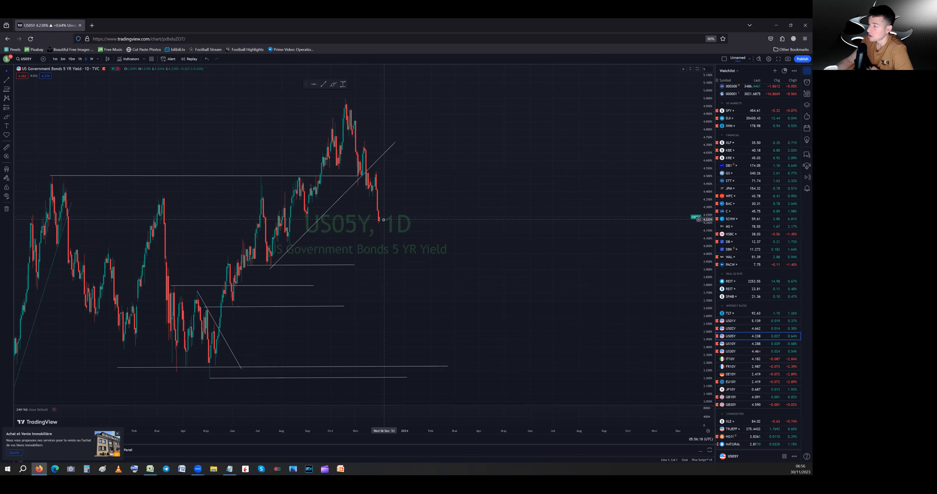
{"action": "mouse_move", "coordinate": [378, 223]}
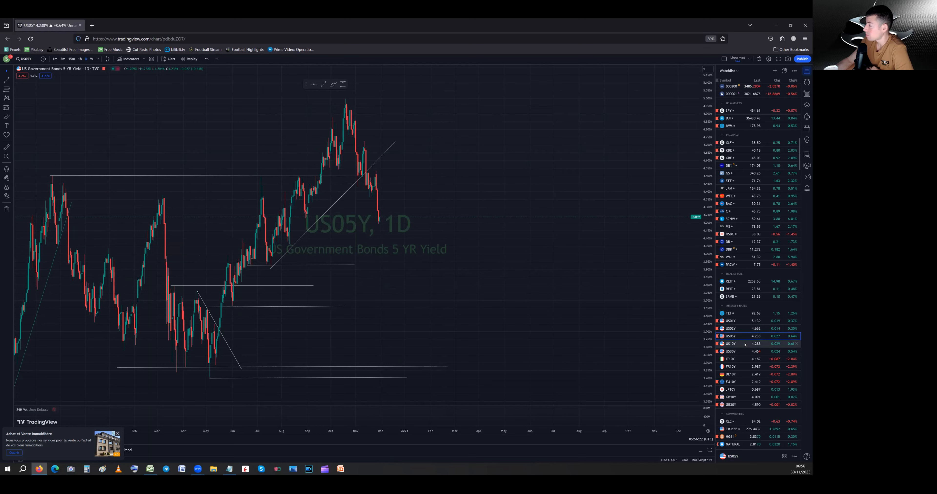
{"action": "left_click", "coordinate": [730, 344]}
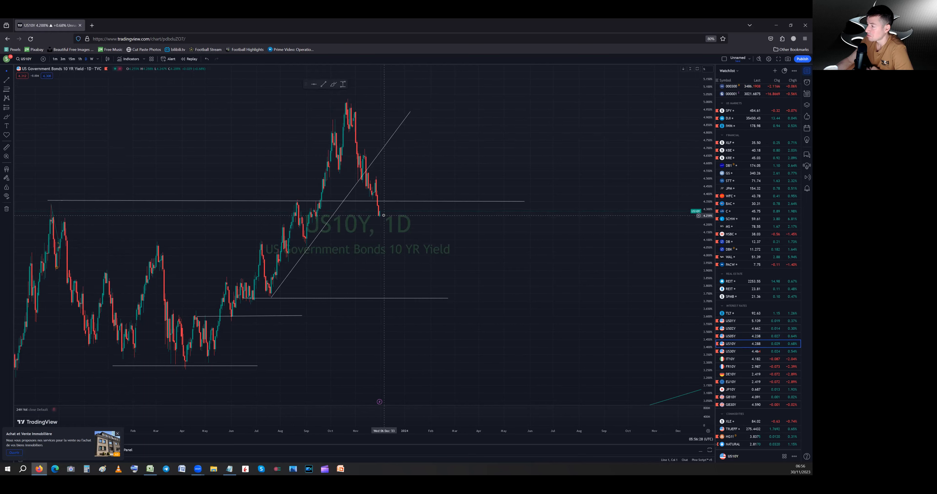
{"action": "mouse_move", "coordinate": [393, 203]}
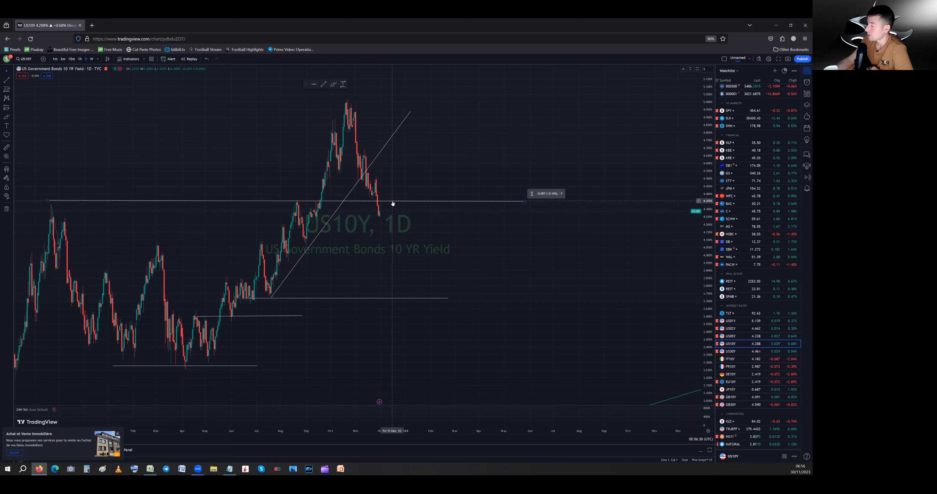
{"action": "mouse_move", "coordinate": [379, 203]}
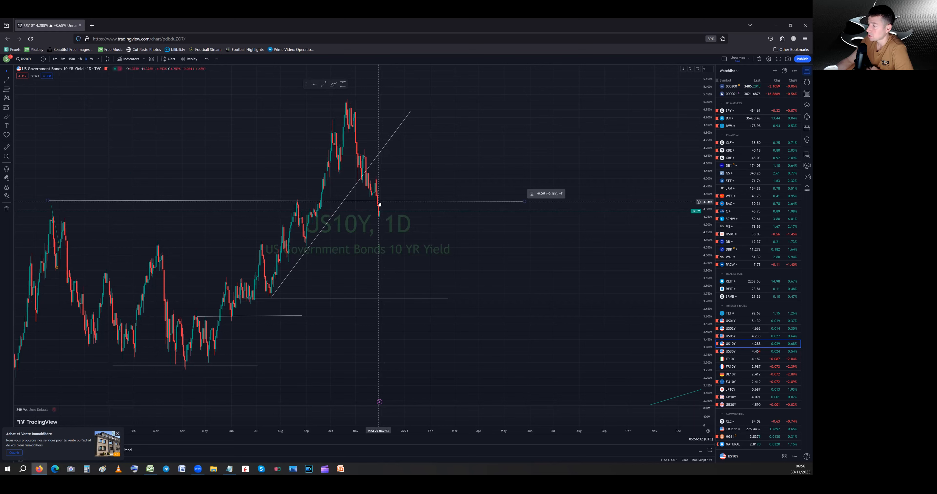
Review the US30Y yield chart, revisit US02Y and return to the US10Y chart.
{"action": "left_click", "coordinate": [729, 351]}
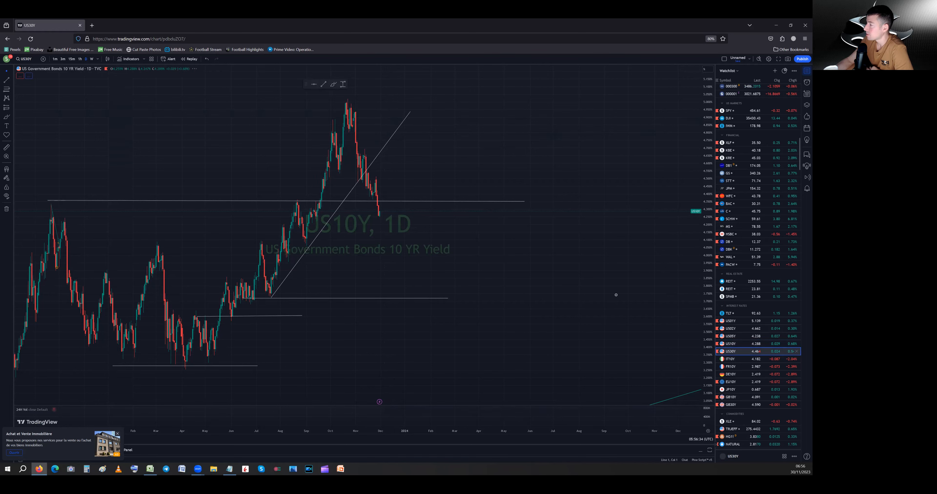
{"action": "left_click", "coordinate": [729, 351]}
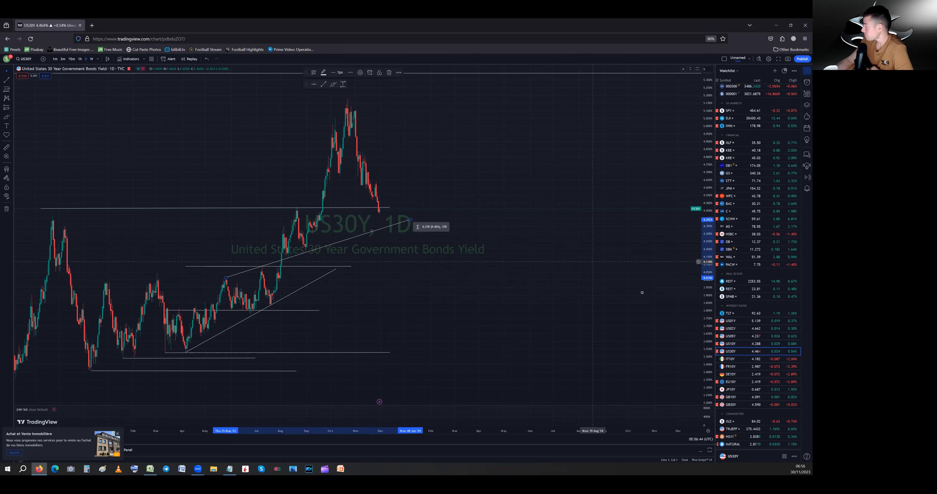
{"action": "mouse_move", "coordinate": [746, 351]}
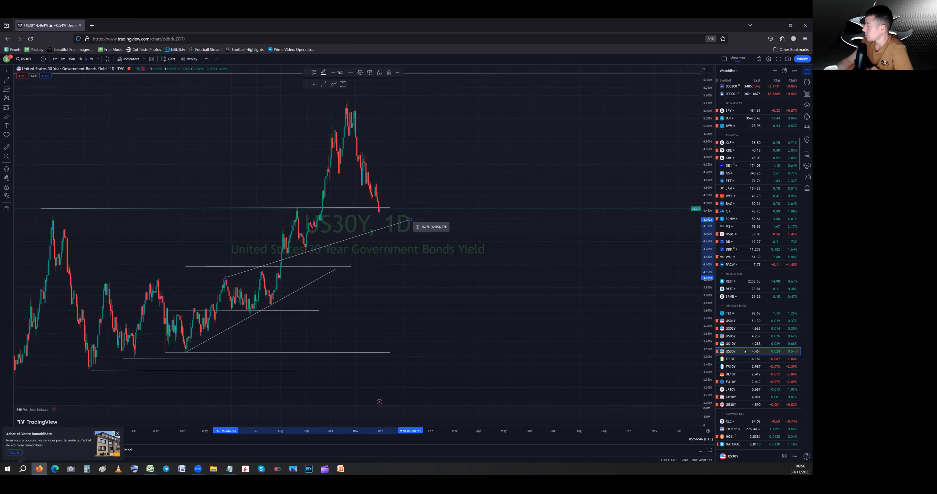
{"action": "left_click", "coordinate": [730, 329]}
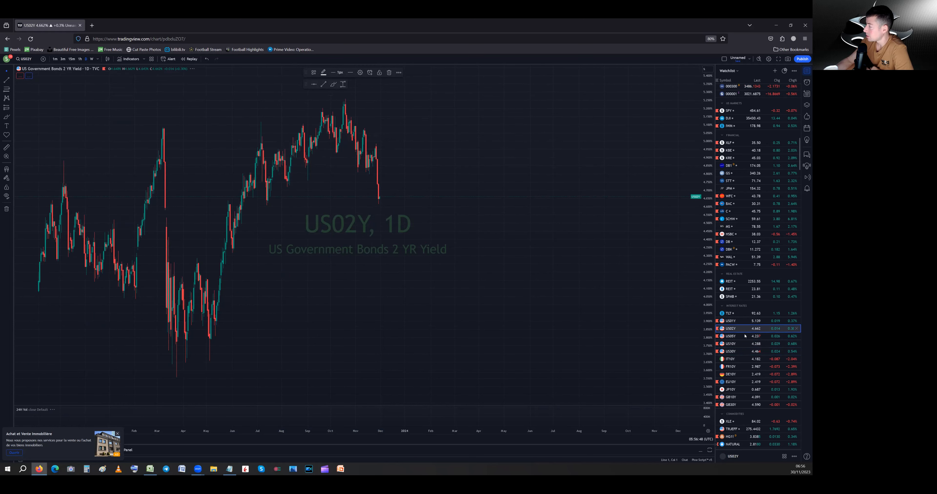
{"action": "left_click", "coordinate": [730, 343]}
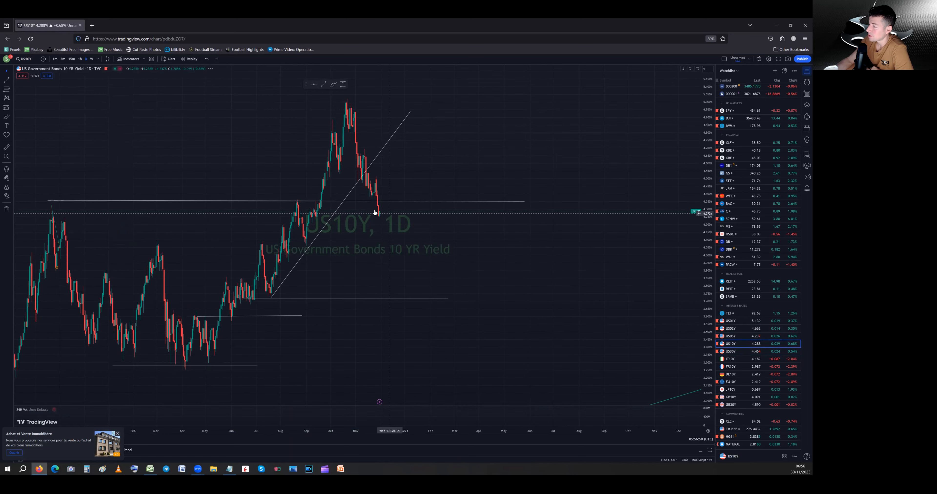
{"action": "mouse_move", "coordinate": [379, 213]}
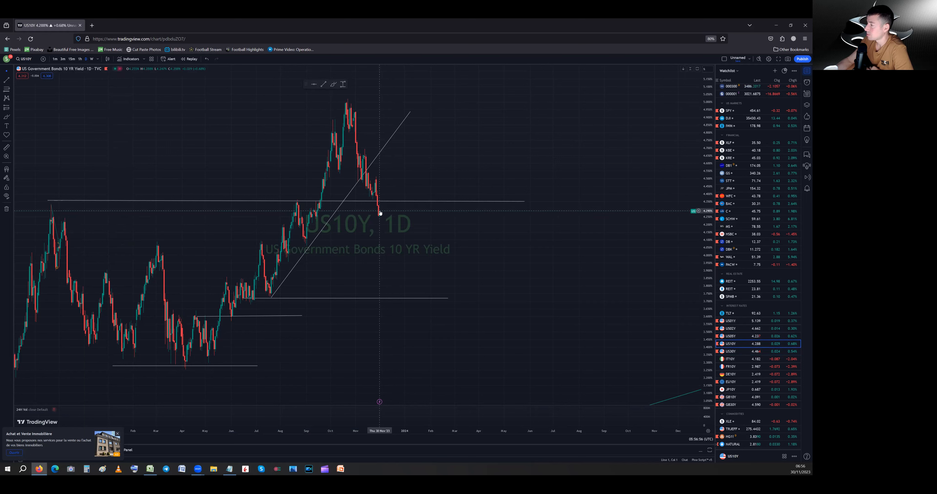
{"action": "mouse_move", "coordinate": [405, 196]}
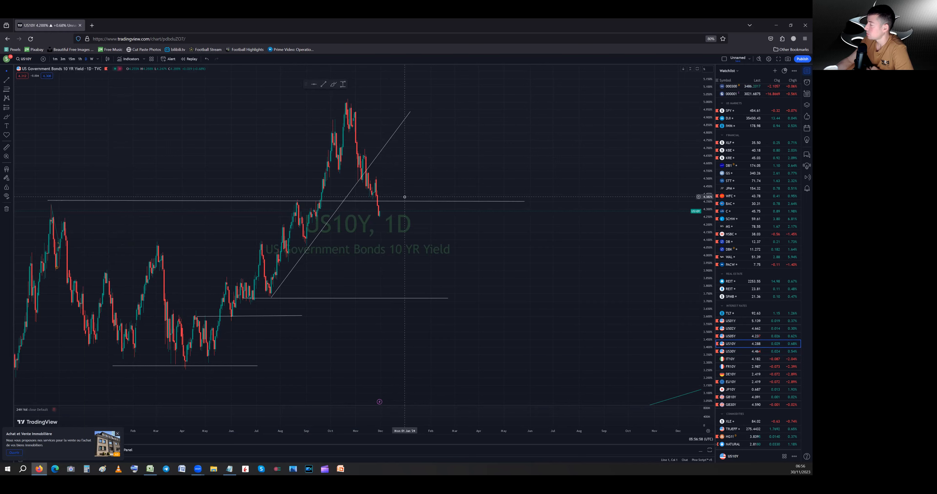
Load the TLT 20+ Year Treasury Bond ETF daily chart with its horizontal levels.
{"action": "left_click", "coordinate": [730, 313]}
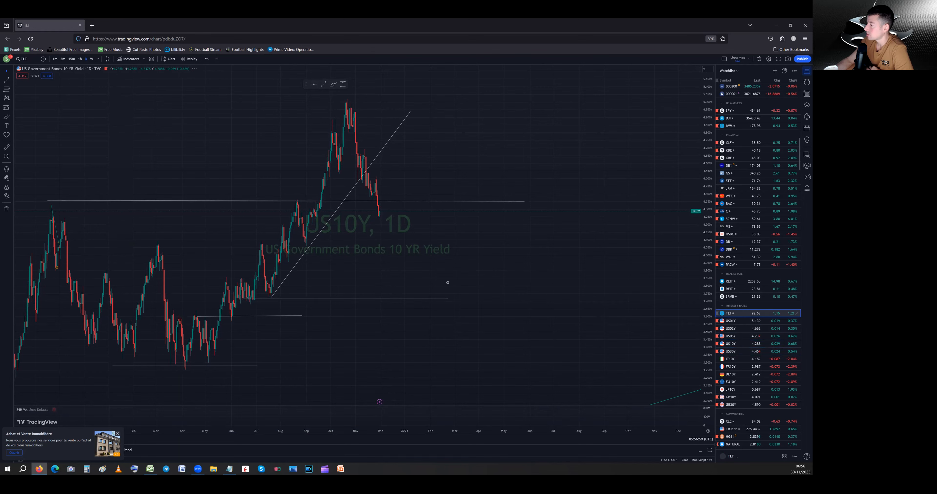
{"action": "left_click", "coordinate": [730, 313]}
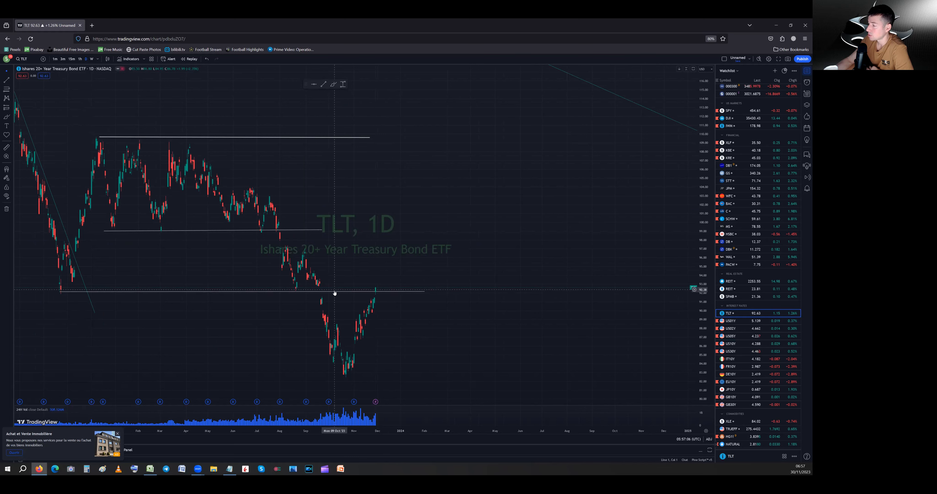
{"action": "mouse_move", "coordinate": [389, 289]}
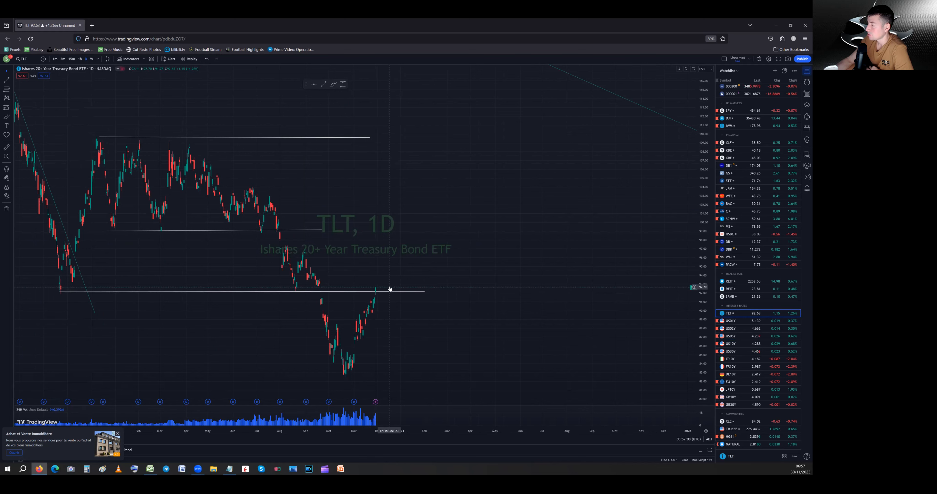
{"action": "mouse_move", "coordinate": [382, 292]}
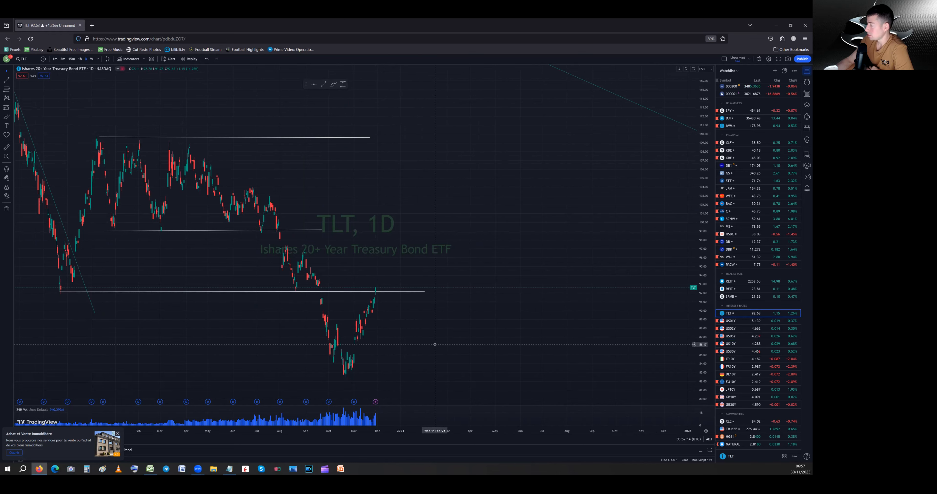
{"action": "mouse_move", "coordinate": [569, 360]}
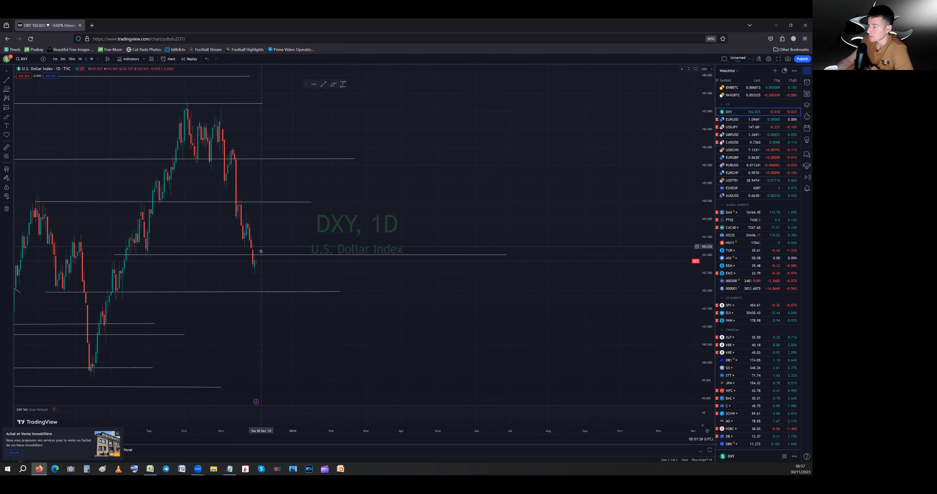
{"action": "mouse_move", "coordinate": [265, 244]}
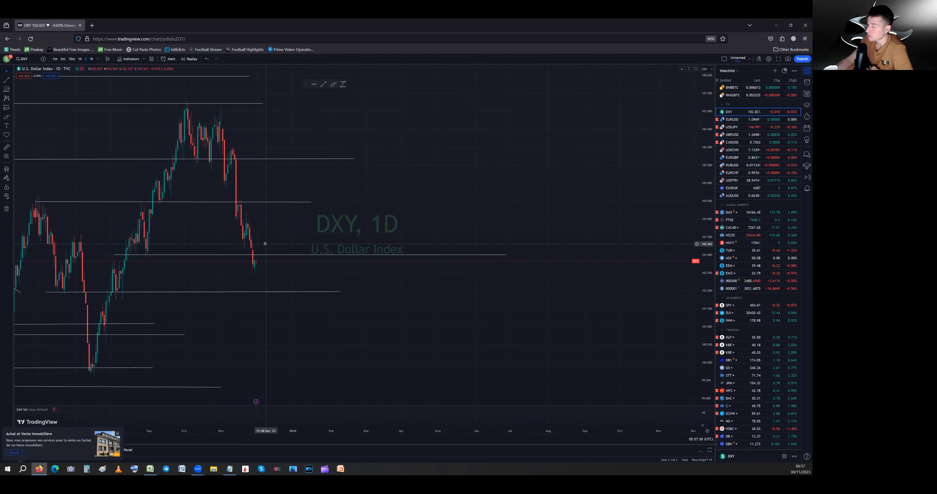
{"action": "mouse_move", "coordinate": [265, 271]}
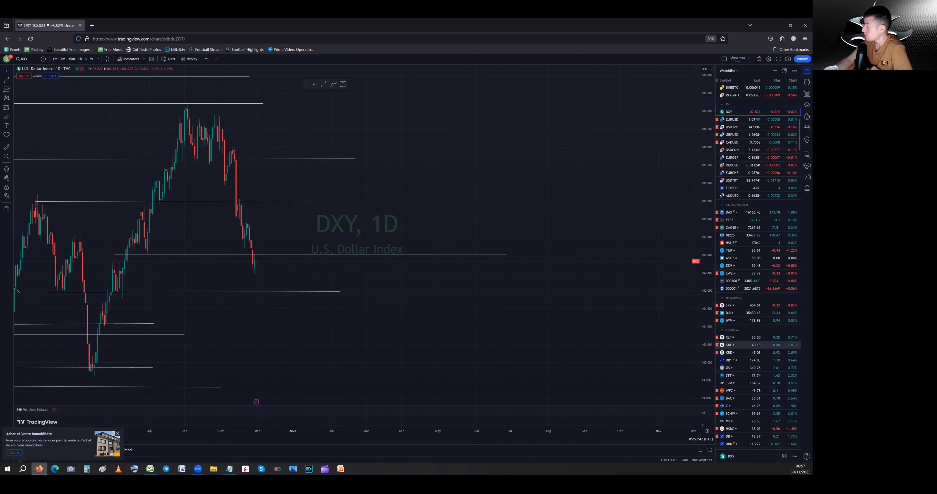
{"action": "mouse_move", "coordinate": [621, 288]}
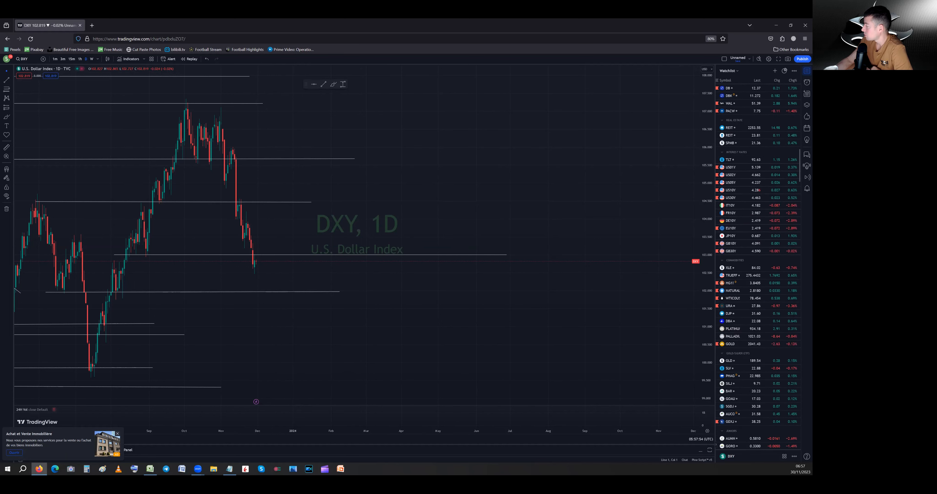
Load the Copper Futures daily chart from the watchlist.
{"action": "left_click", "coordinate": [729, 242]}
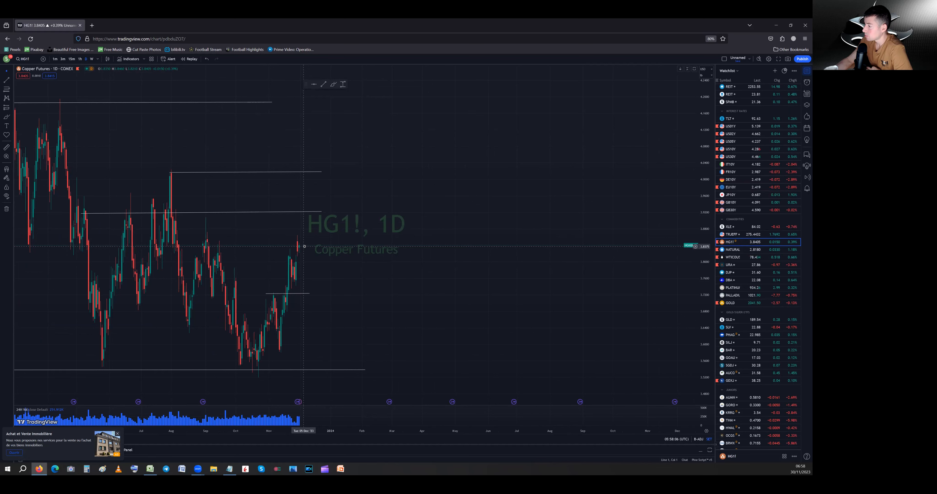
{"action": "mouse_move", "coordinate": [310, 260]}
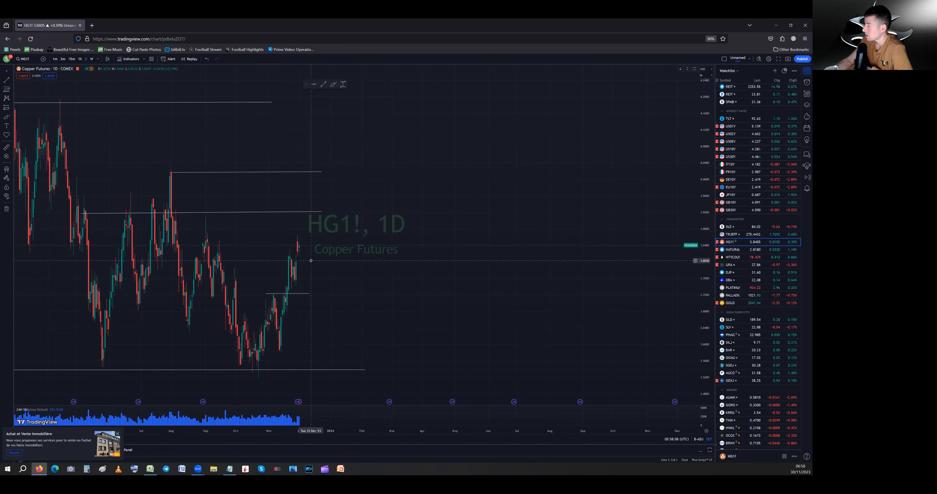
{"action": "mouse_move", "coordinate": [309, 282]}
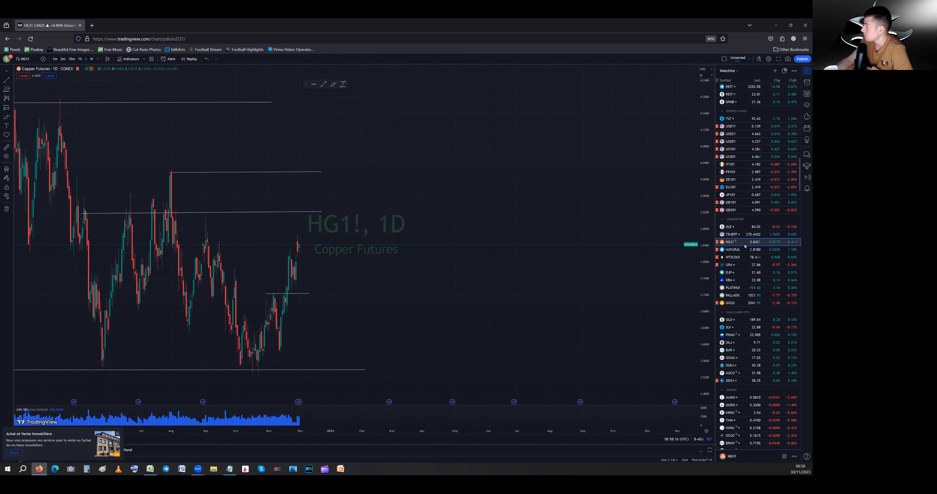
Load the Natural Gas daily chart with its trendlines and levels.
{"action": "left_click", "coordinate": [731, 249]}
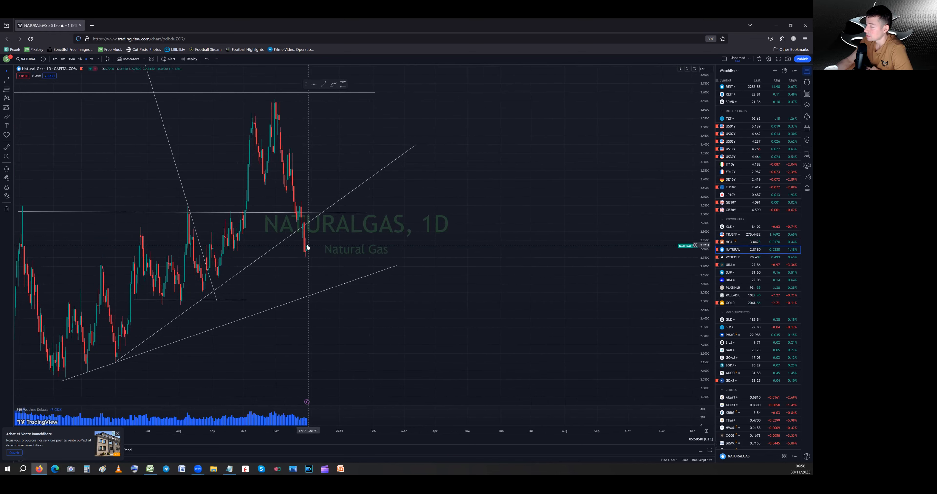
{"action": "mouse_move", "coordinate": [303, 226]}
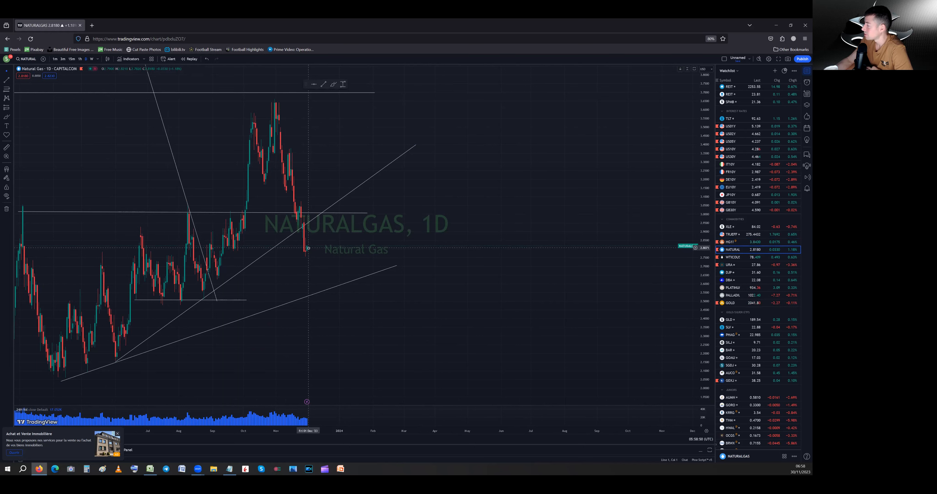
{"action": "mouse_move", "coordinate": [303, 216]}
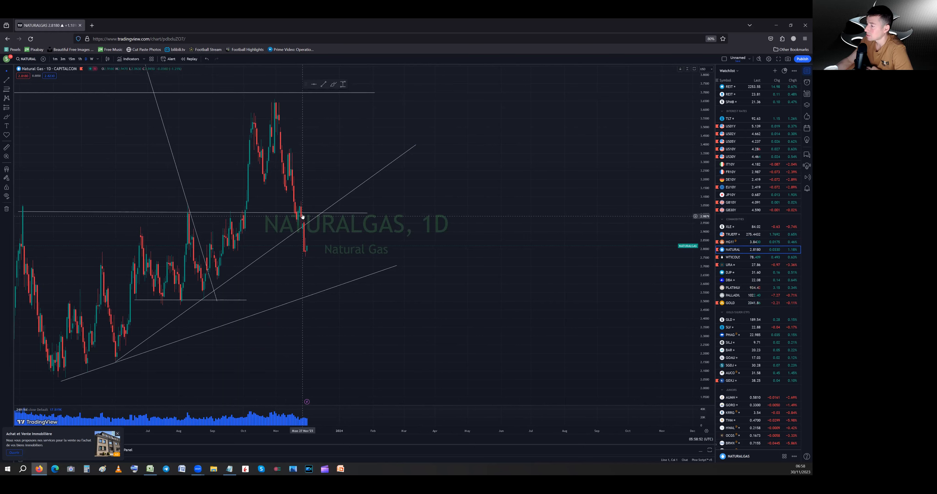
{"action": "mouse_move", "coordinate": [304, 247]}
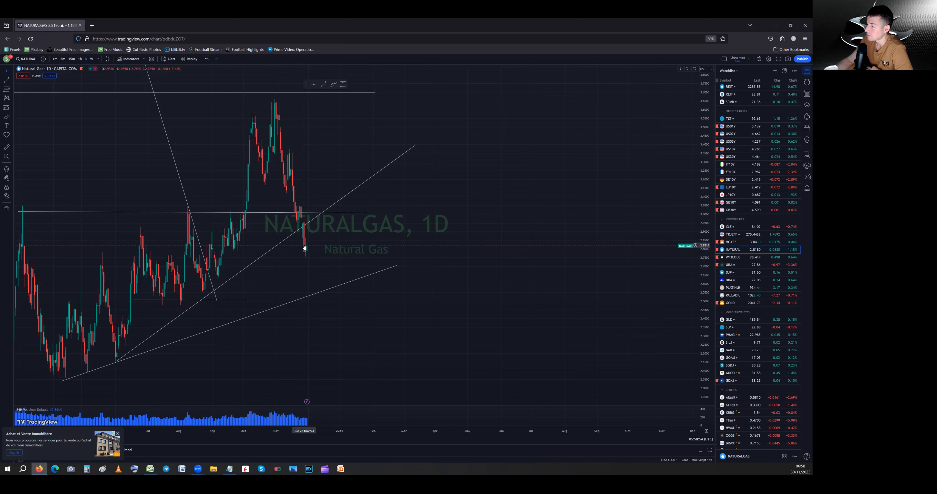
{"action": "mouse_move", "coordinate": [310, 244]}
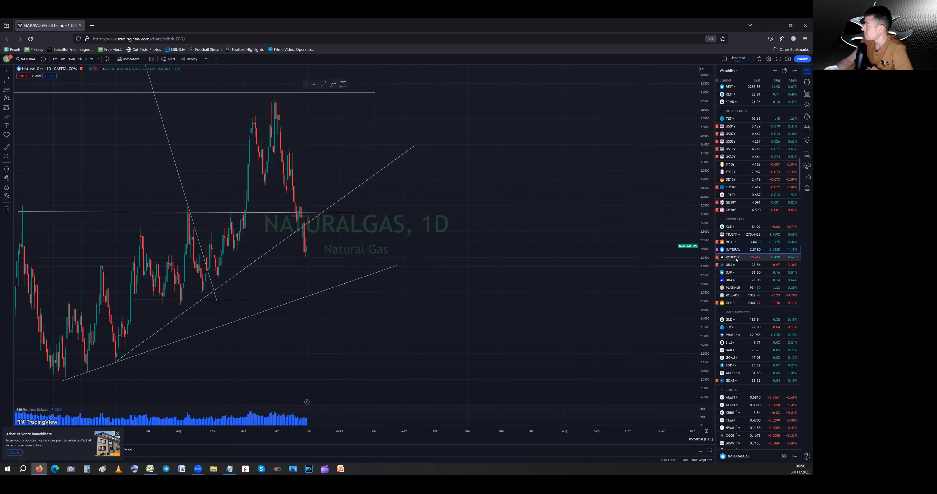
Load the West Texas Oil (WTICOUSD) daily chart from the watchlist.
{"action": "left_click", "coordinate": [732, 257]}
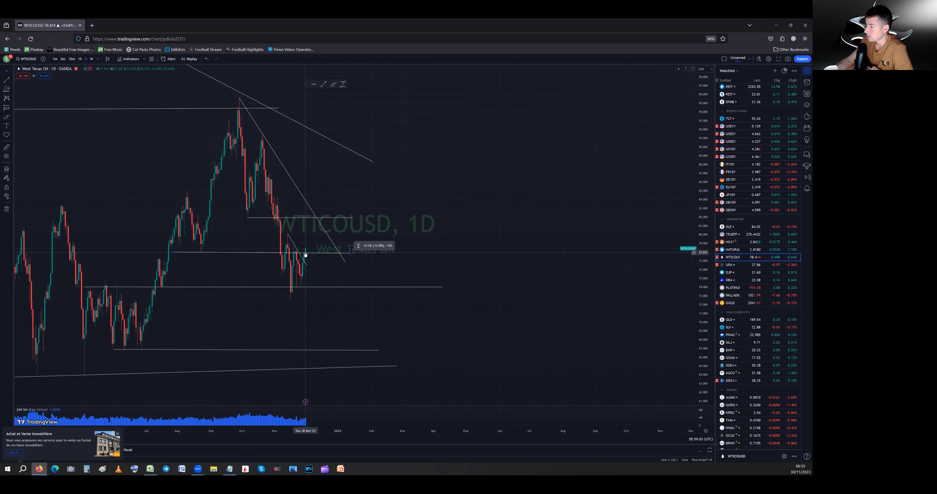
{"action": "mouse_move", "coordinate": [306, 239]}
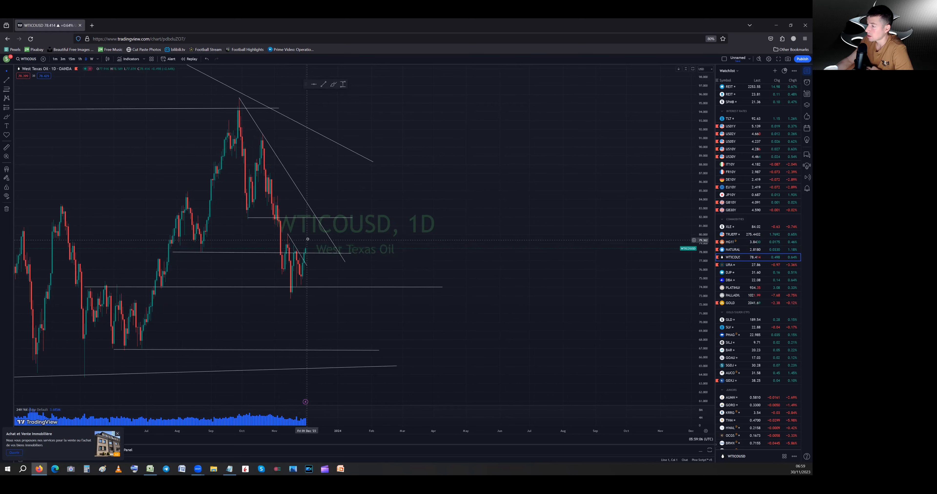
{"action": "mouse_move", "coordinate": [307, 234]}
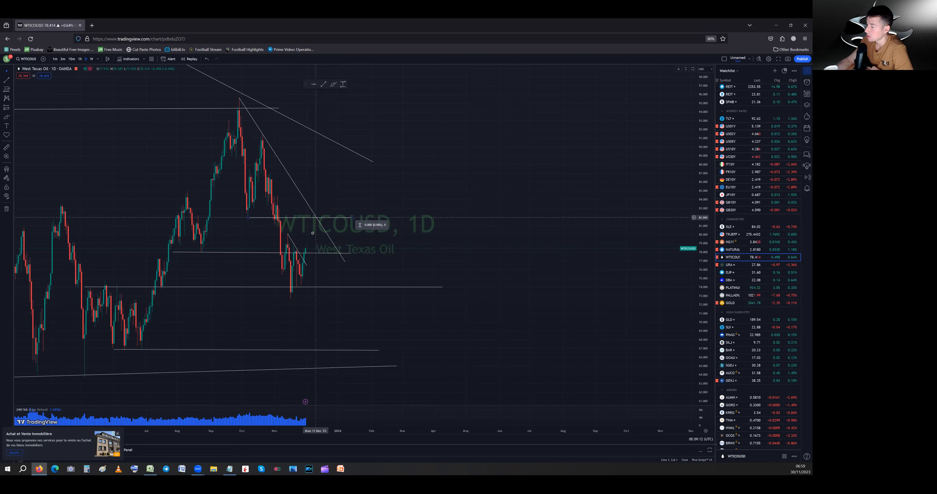
{"action": "mouse_move", "coordinate": [313, 218]}
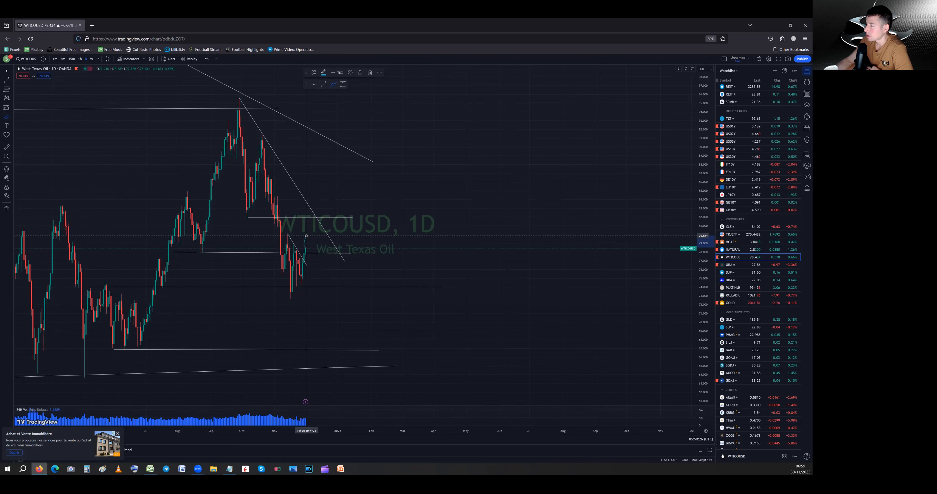
{"action": "mouse_move", "coordinate": [315, 227]}
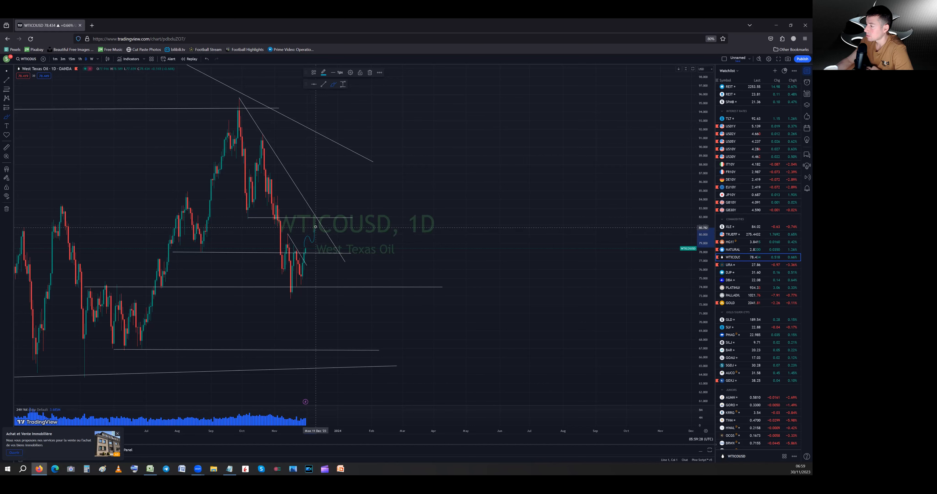
{"action": "mouse_move", "coordinate": [328, 204]}
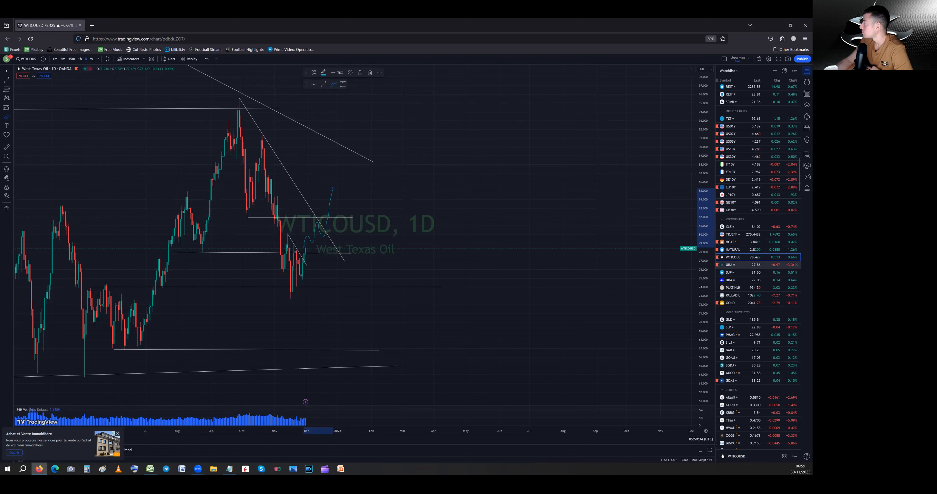
{"action": "mouse_move", "coordinate": [344, 166]}
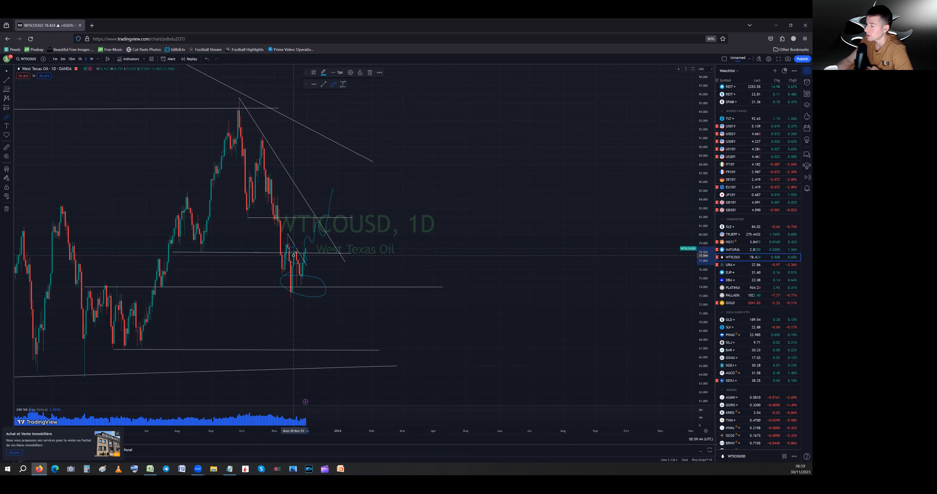
{"action": "mouse_move", "coordinate": [465, 314]}
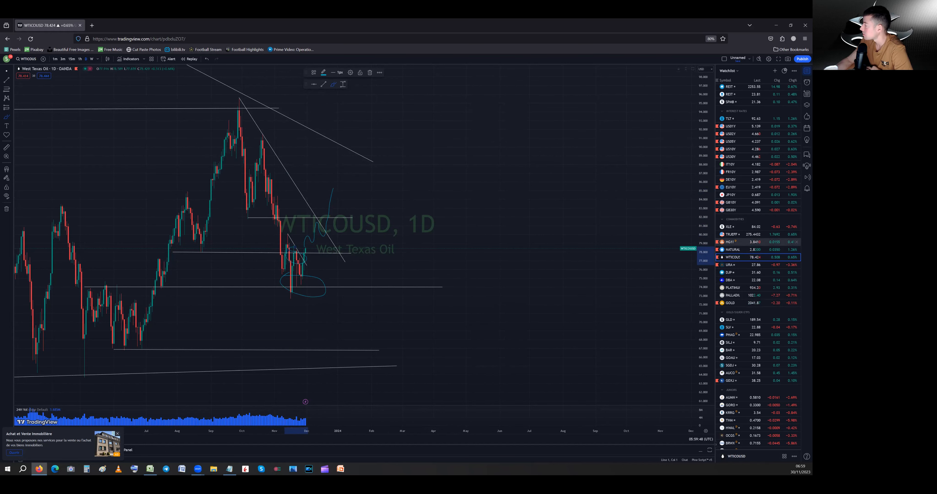
Load the Global X Uranium ETF (URA) daily chart from the watchlist.
{"action": "left_click", "coordinate": [729, 264]}
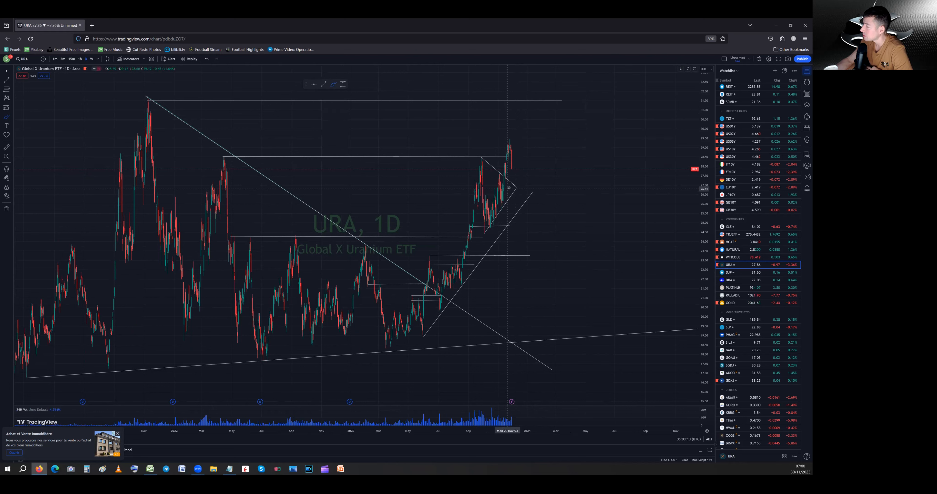
{"action": "mouse_move", "coordinate": [508, 181]}
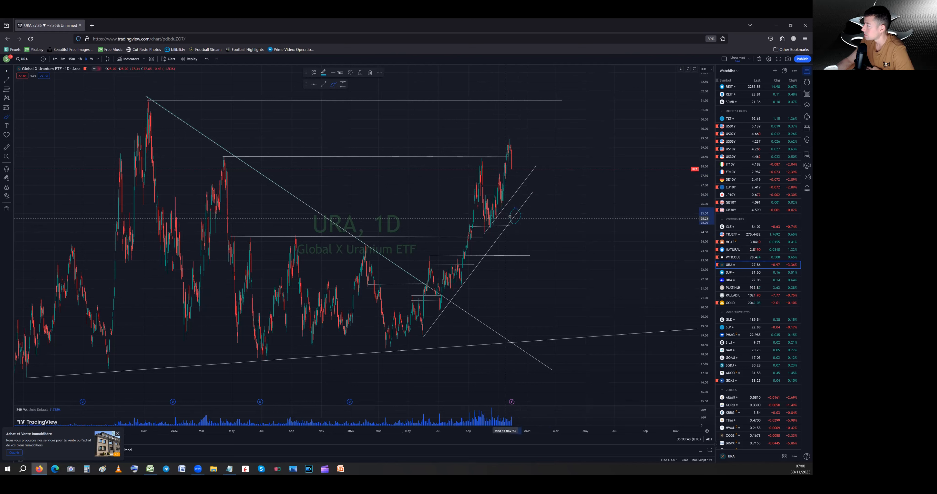
{"action": "mouse_move", "coordinate": [511, 215]}
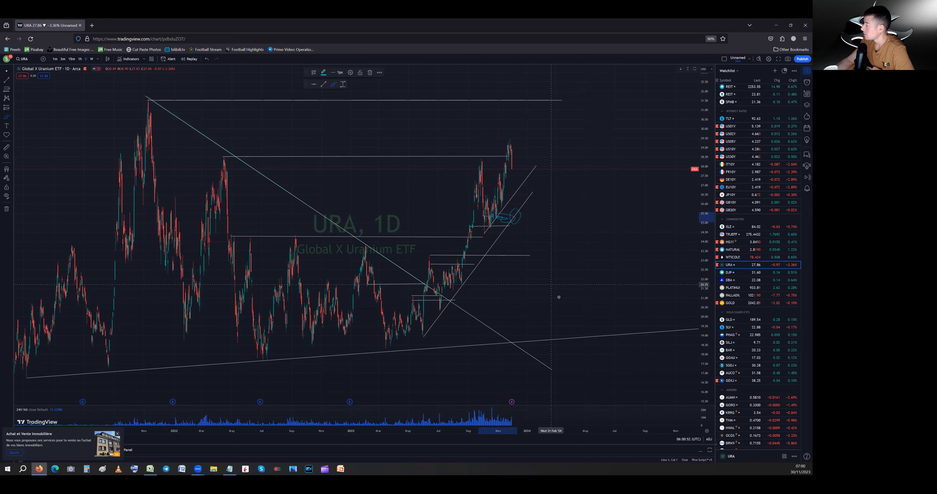
Load the CFDs on Gold daily chart from the watchlist.
{"action": "left_click", "coordinate": [730, 303]}
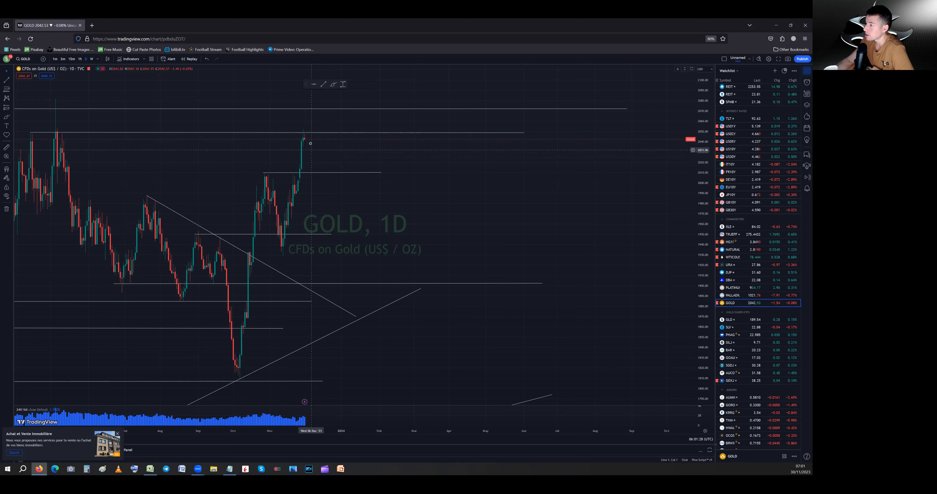
{"action": "mouse_move", "coordinate": [306, 140]}
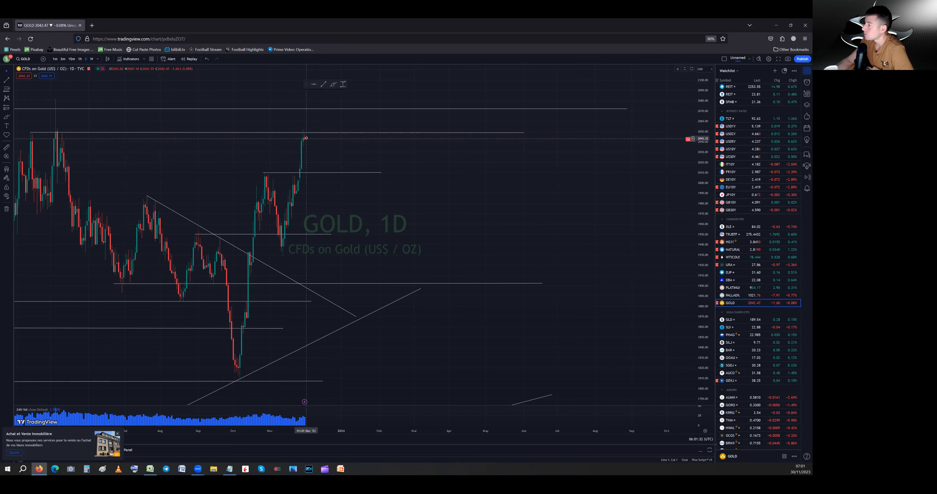
{"action": "mouse_move", "coordinate": [309, 136]}
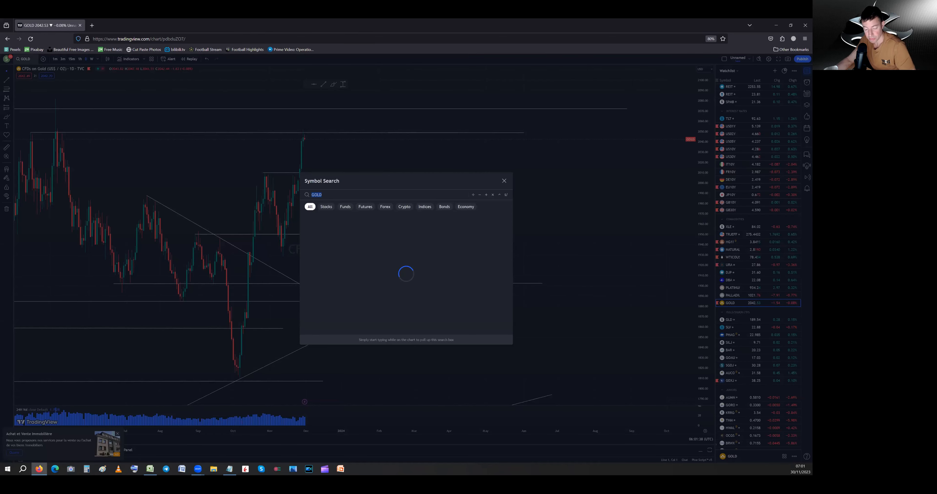
Search SILVER and load the TVC CFDs on Silver daily chart.
{"action": "type", "text": "SILVER"}
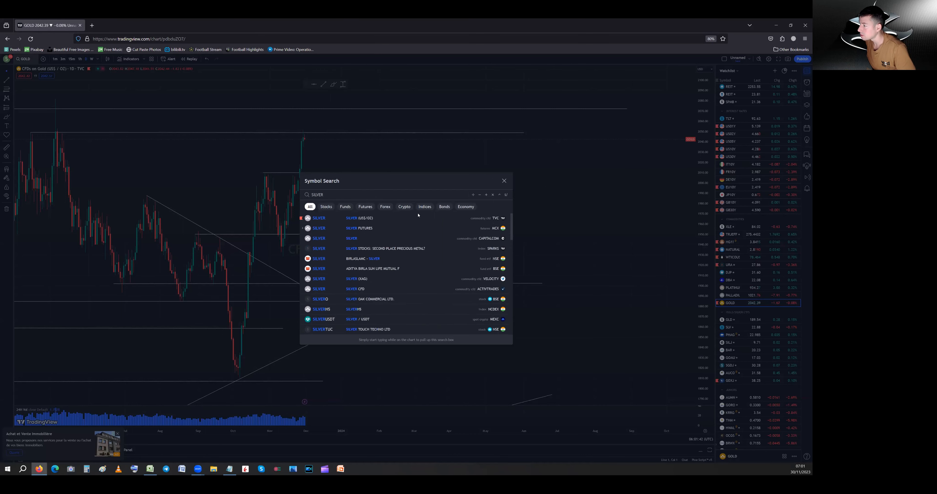
{"action": "left_click", "coordinate": [317, 217]}
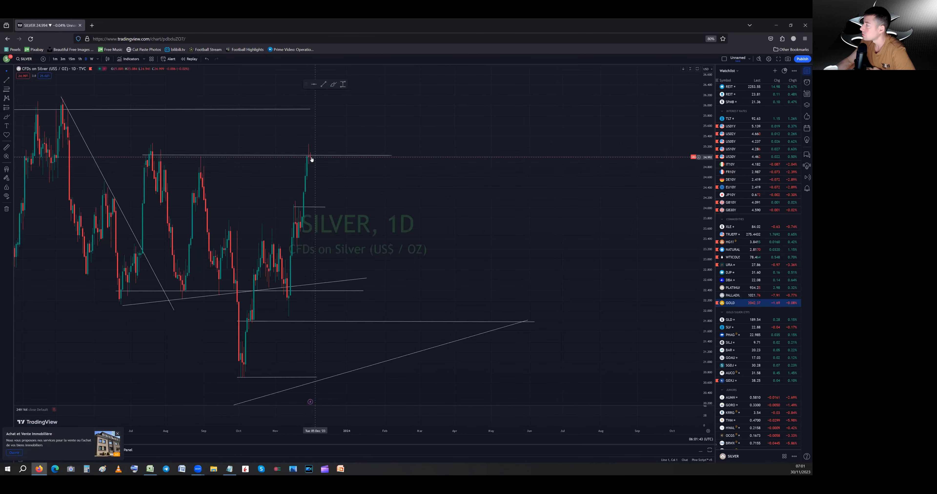
{"action": "mouse_move", "coordinate": [320, 158]}
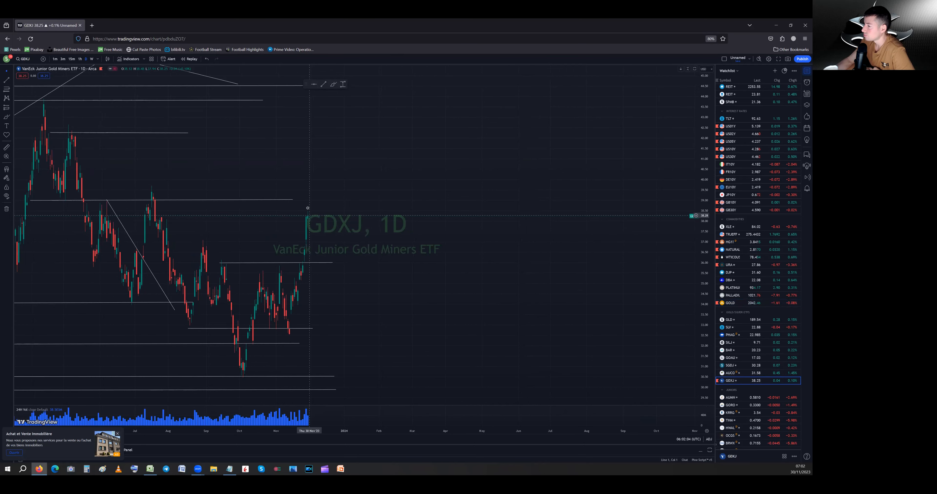
{"action": "mouse_move", "coordinate": [305, 221]}
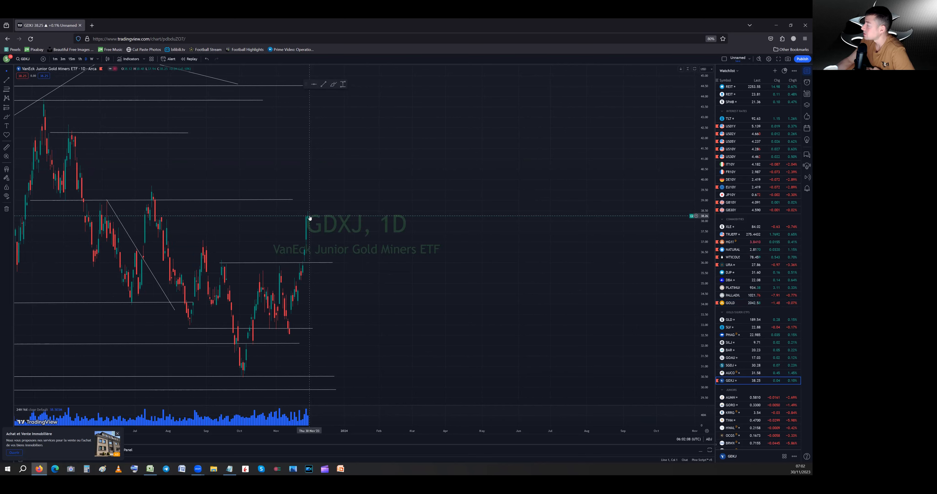
{"action": "mouse_move", "coordinate": [296, 200]}
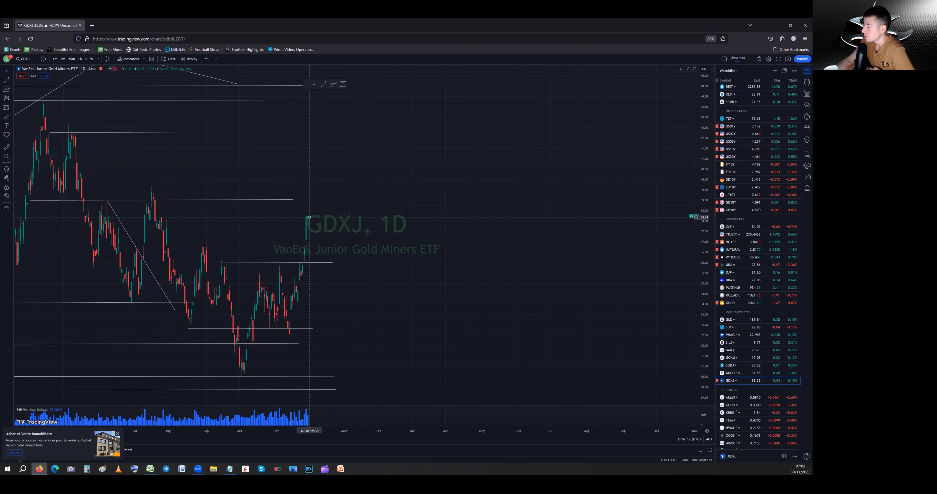
{"action": "mouse_move", "coordinate": [310, 218]}
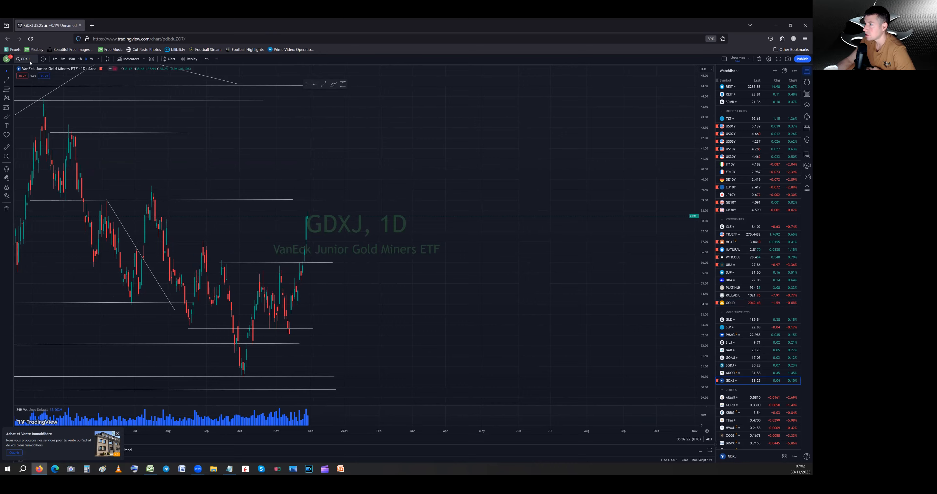
Begin a new Symbol Search from the GDXJ junior gold miners chart.
{"action": "left_click", "coordinate": [25, 59]}
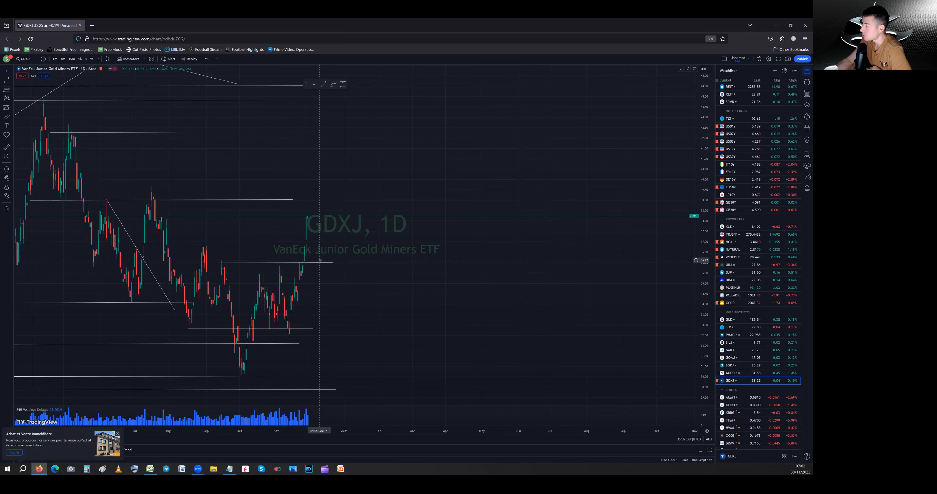
{"action": "mouse_move", "coordinate": [322, 261]}
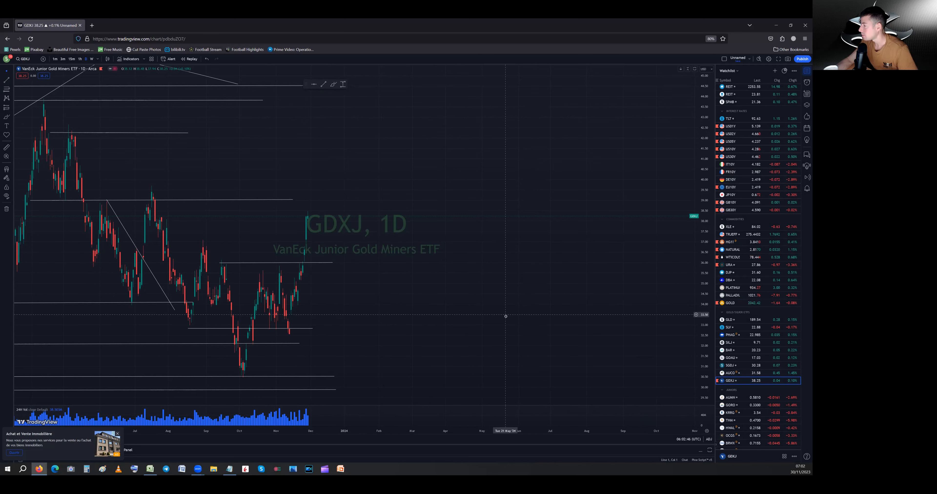
{"action": "mouse_move", "coordinate": [210, 174]}
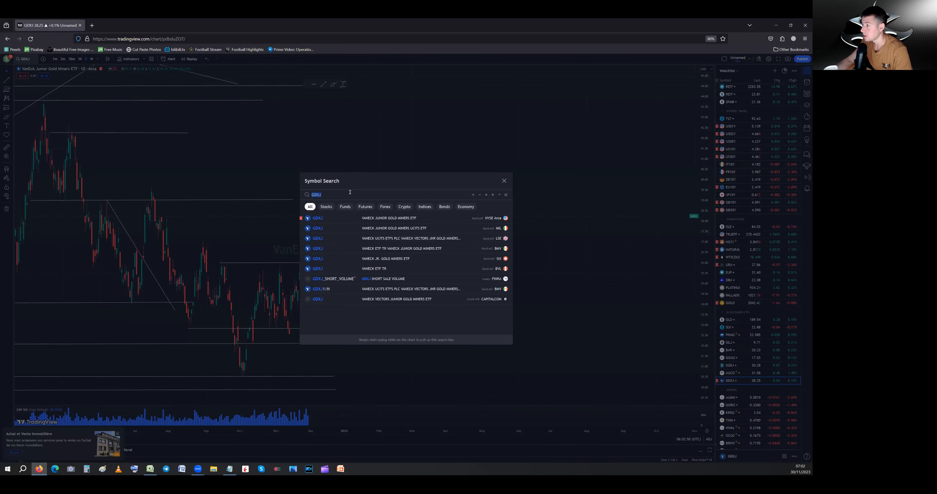
Load the VanEck Gold Miners ETF (GDX) daily chart with its drawn trendlines.
{"action": "key", "text": "Backspace"}
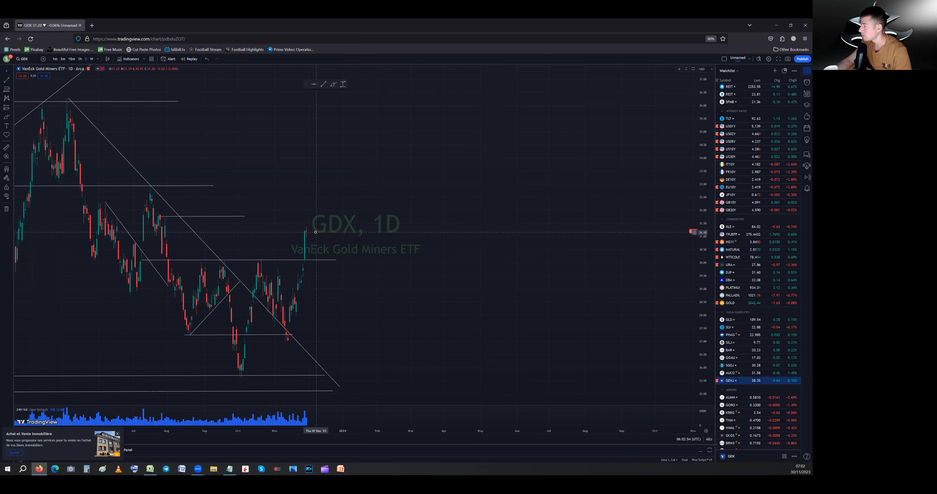
{"action": "mouse_move", "coordinate": [326, 216]}
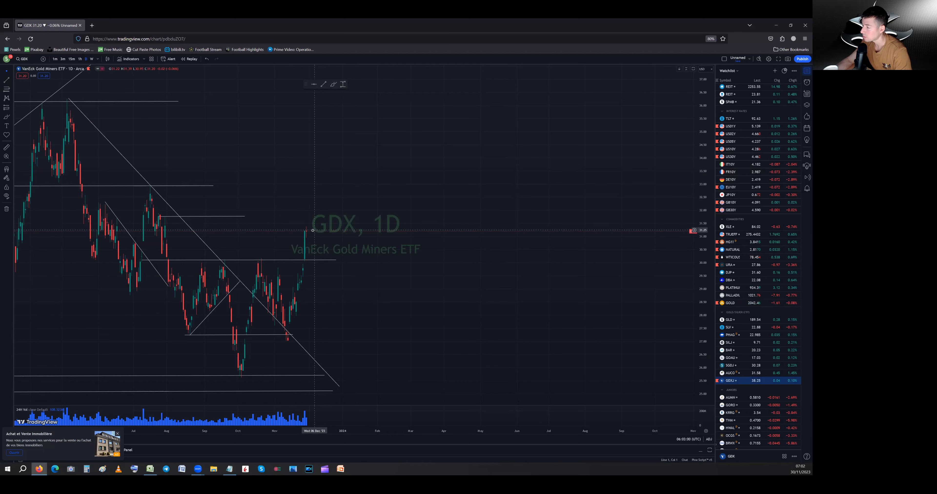
{"action": "mouse_move", "coordinate": [537, 287]}
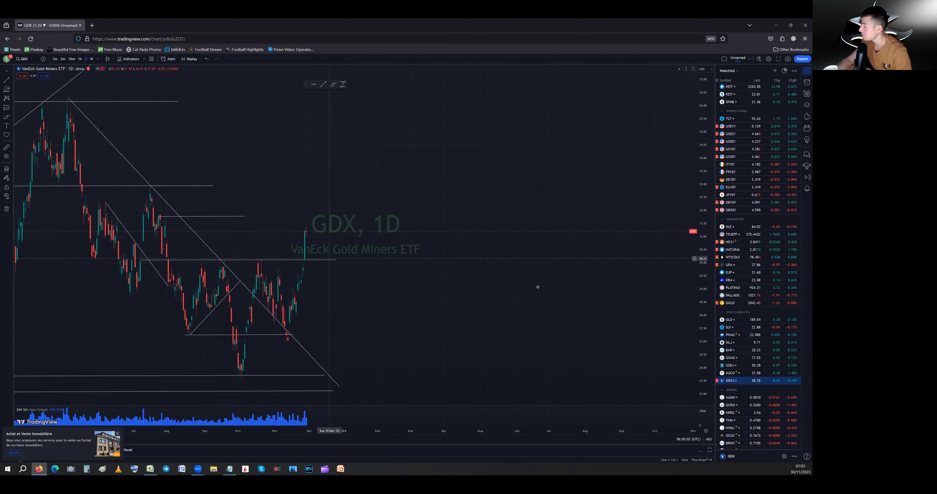